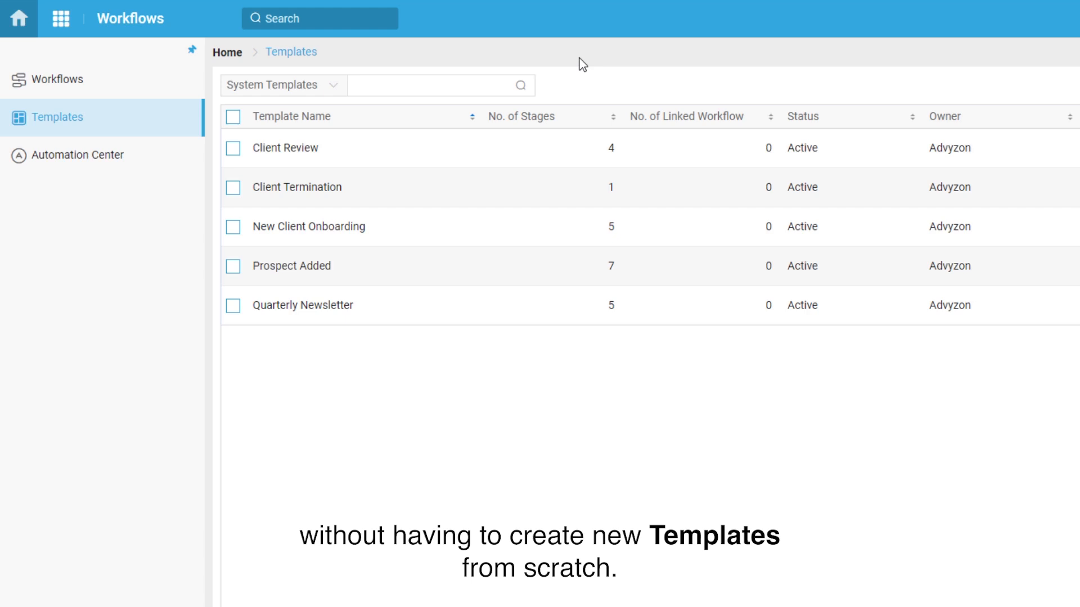
pyautogui.moveTo(561, 65)
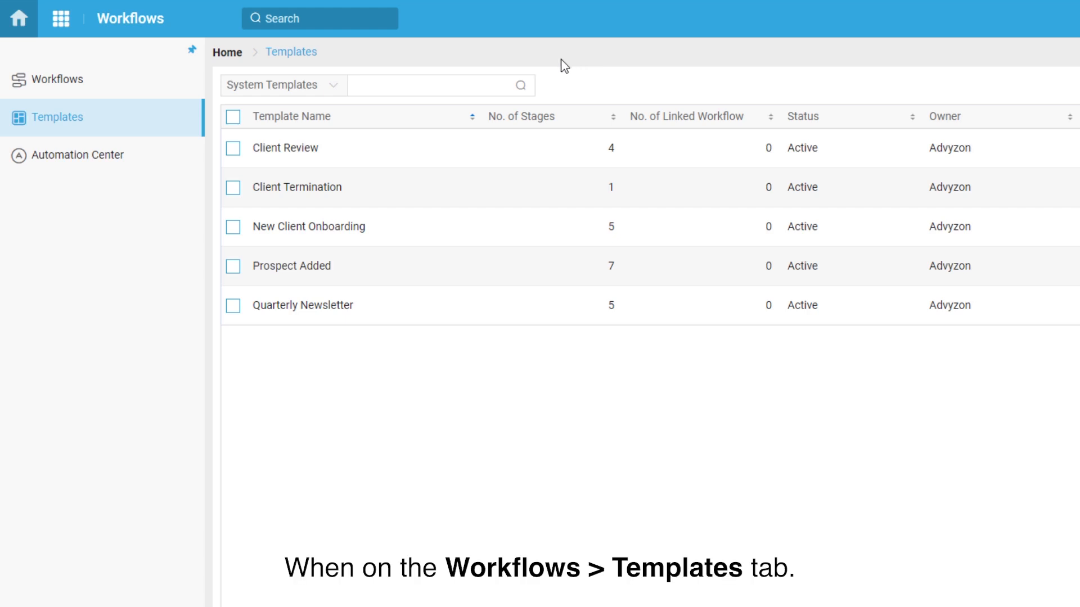
# Filter the workflow list to System Templates and open the Client Review template.
pyautogui.click(279, 84)
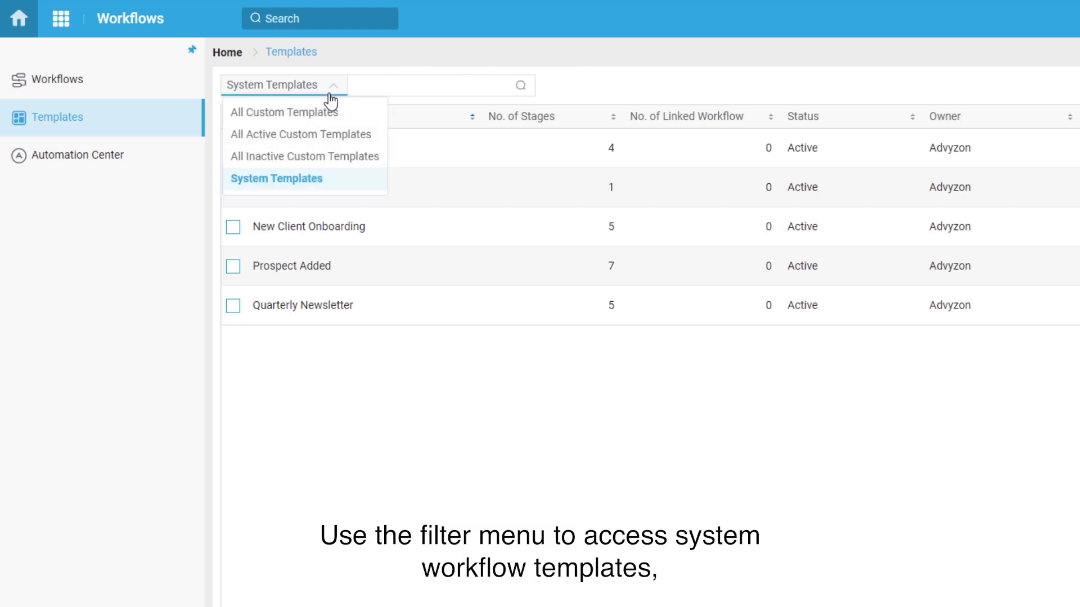
pyautogui.moveTo(342, 188)
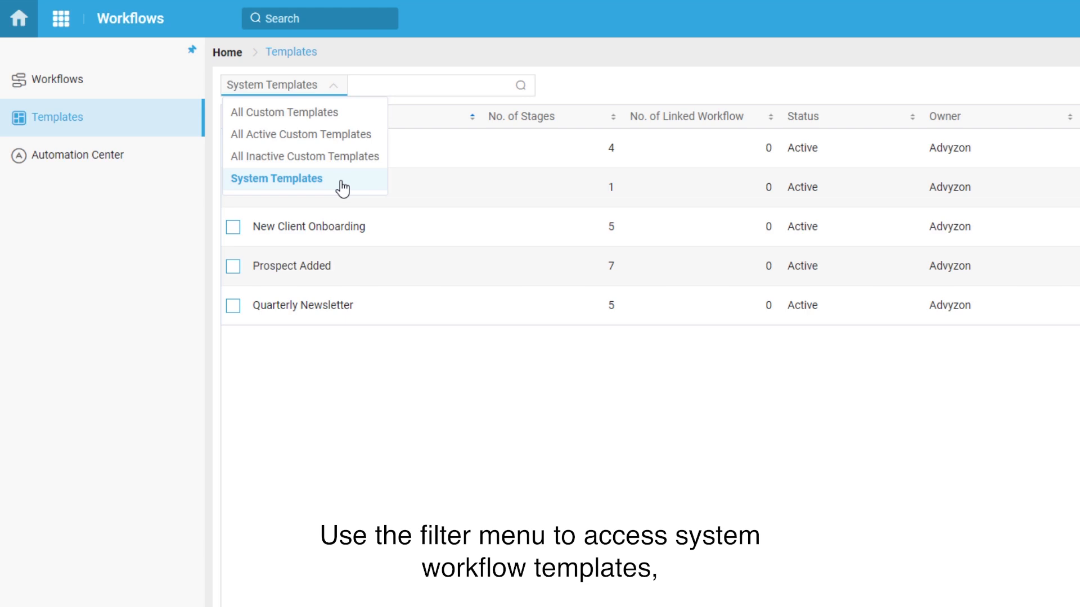
pyautogui.click(277, 179)
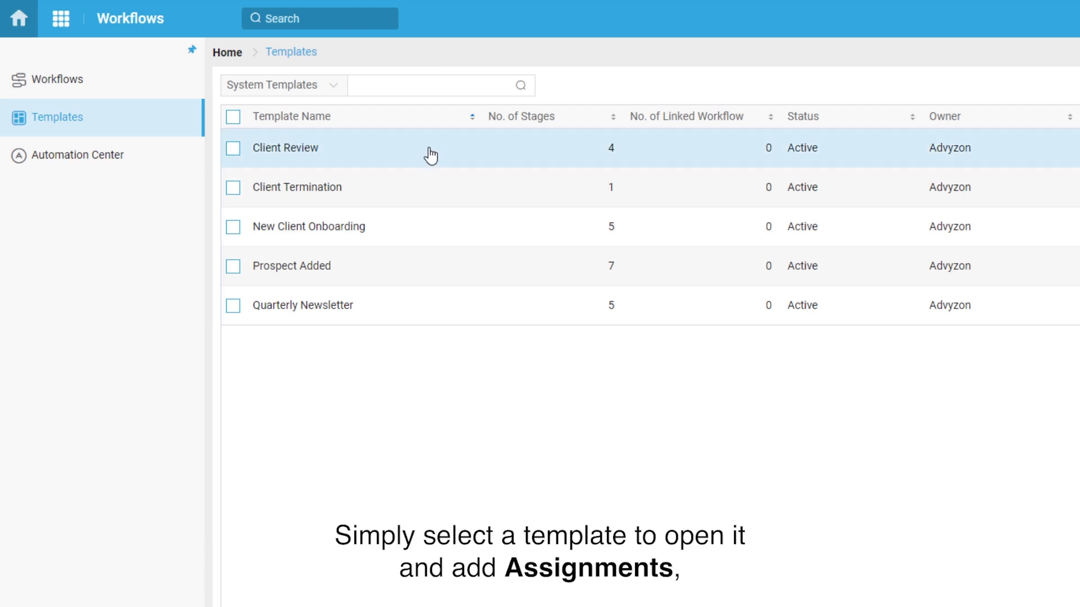
pyautogui.click(285, 149)
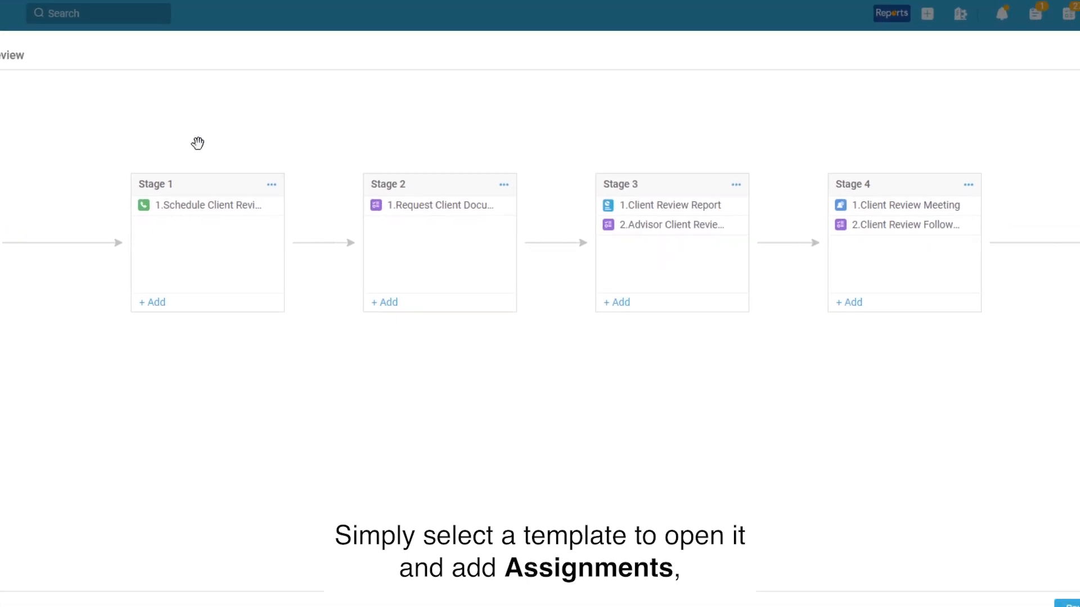
pyautogui.click(207, 205)
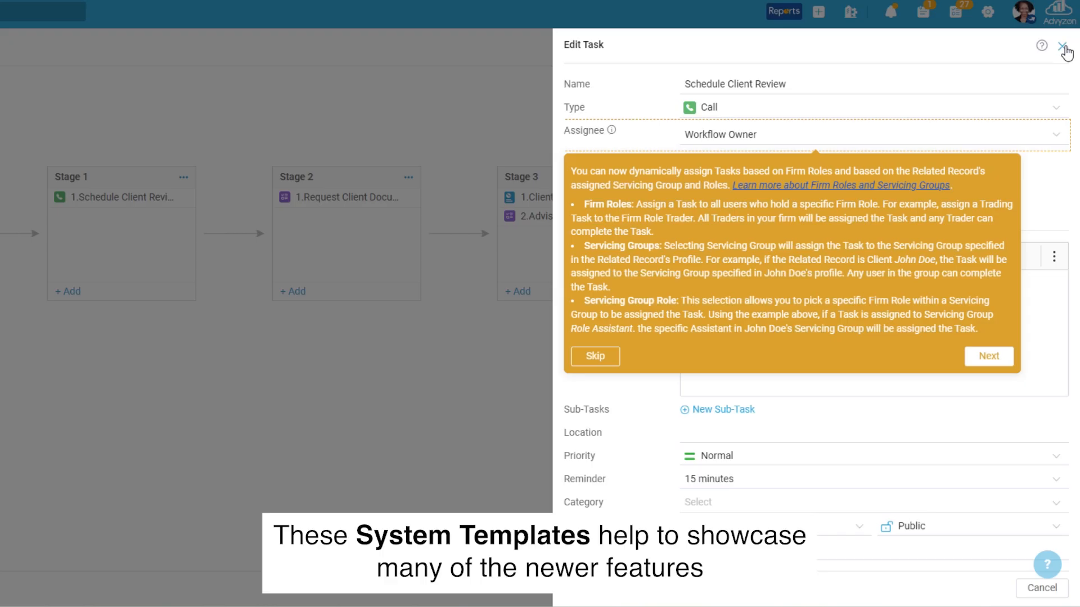
pyautogui.click(1064, 45)
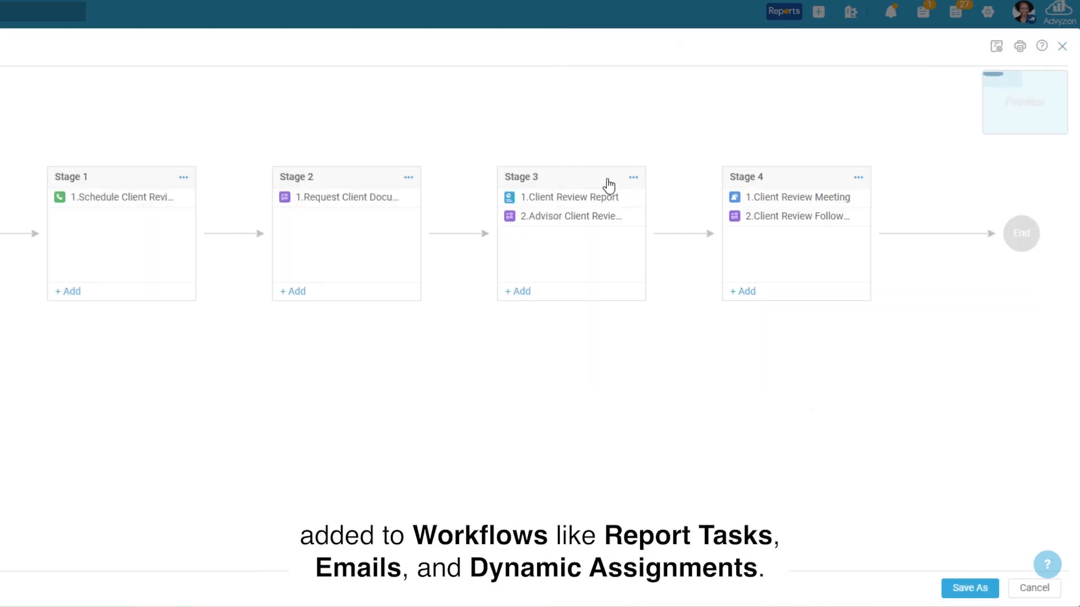
# Open the Stage 3 Client Review Report task and list its Select a Report choices.
pyautogui.click(569, 197)
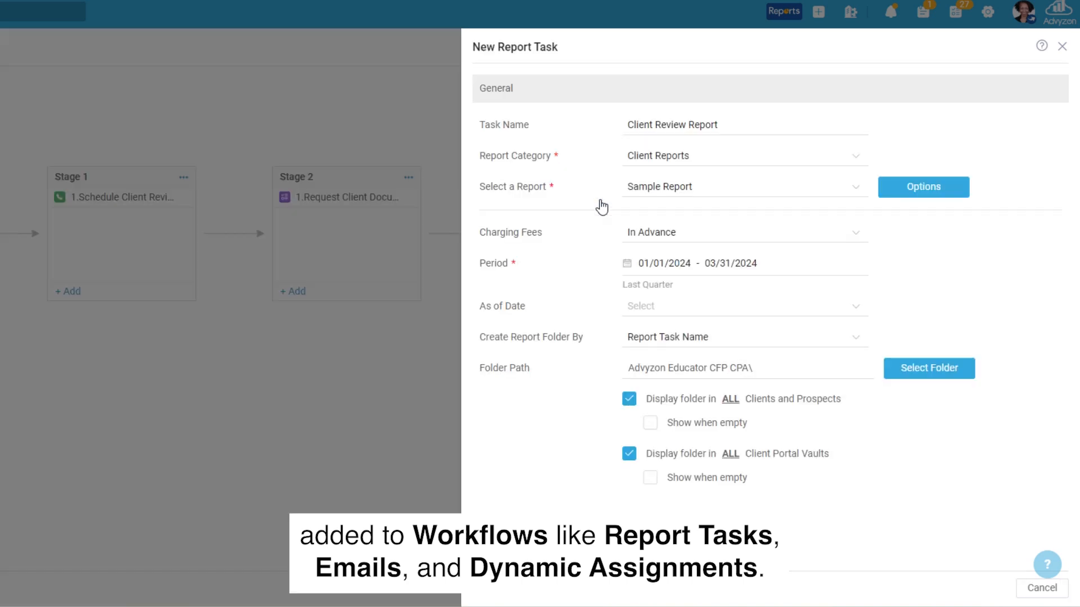
pyautogui.click(740, 186)
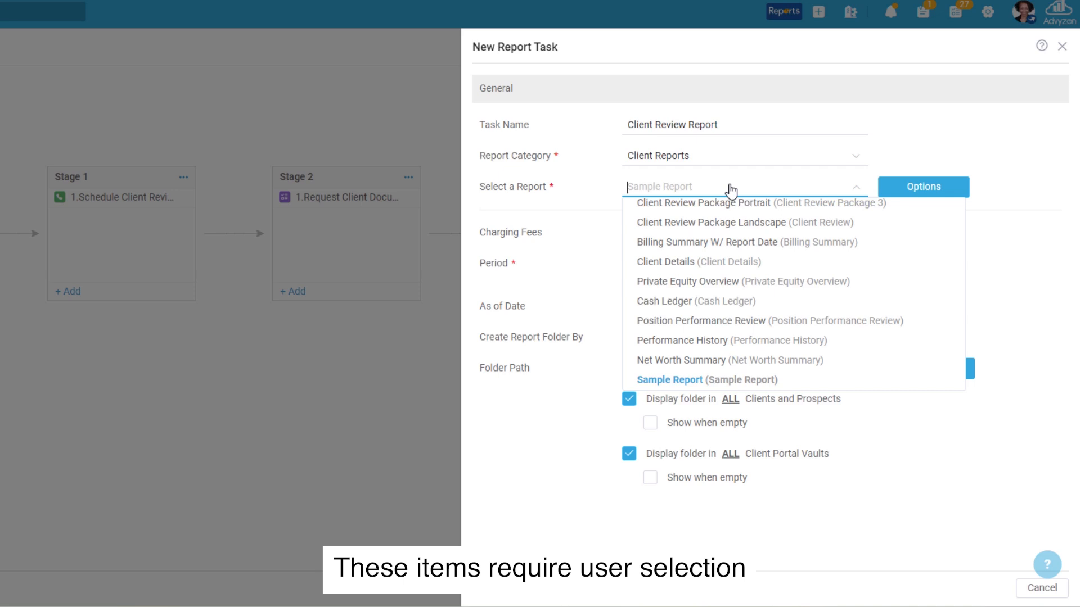